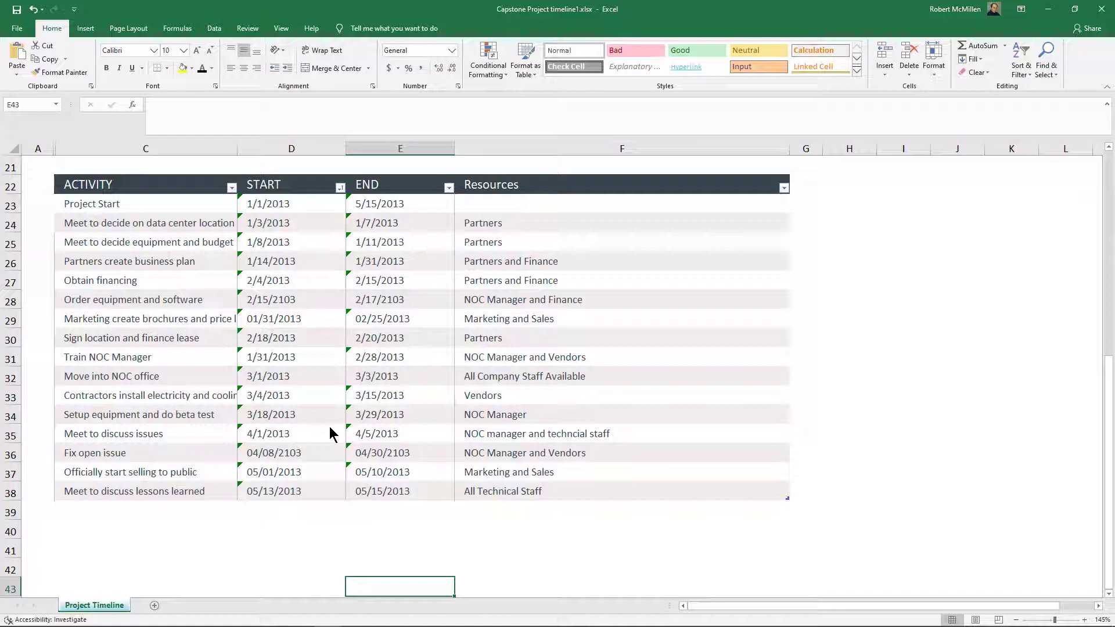
pyautogui.moveTo(324, 339)
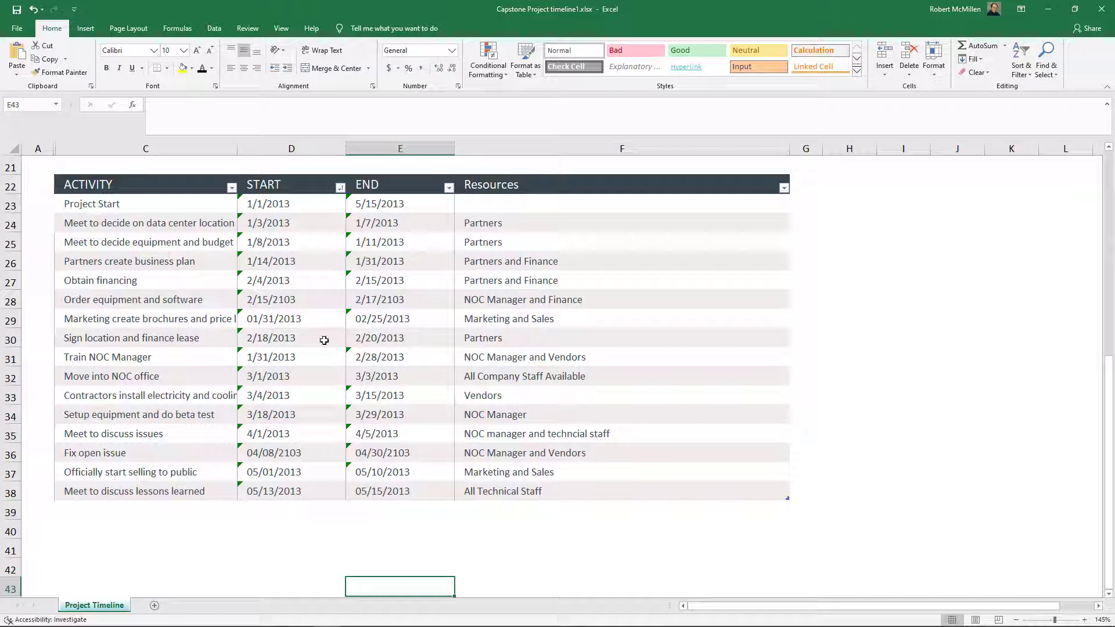
pyautogui.moveTo(238, 266)
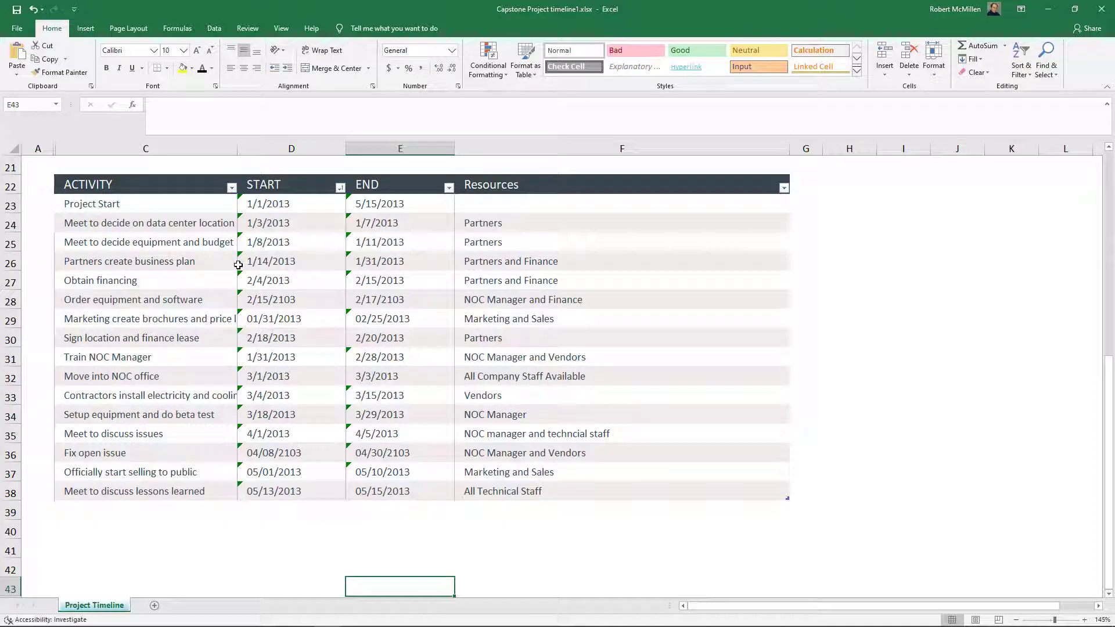
pyautogui.moveTo(124, 197)
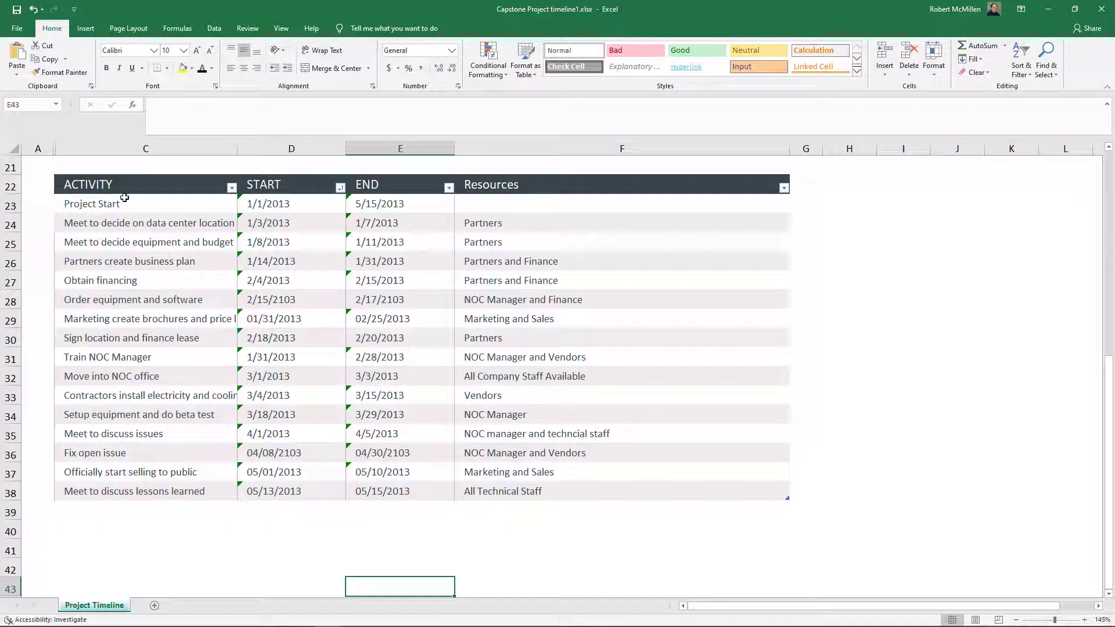
# Run Check Compatibility from File > Info to list features unsupported by earlier Excel versions.
pyautogui.click(16, 29)
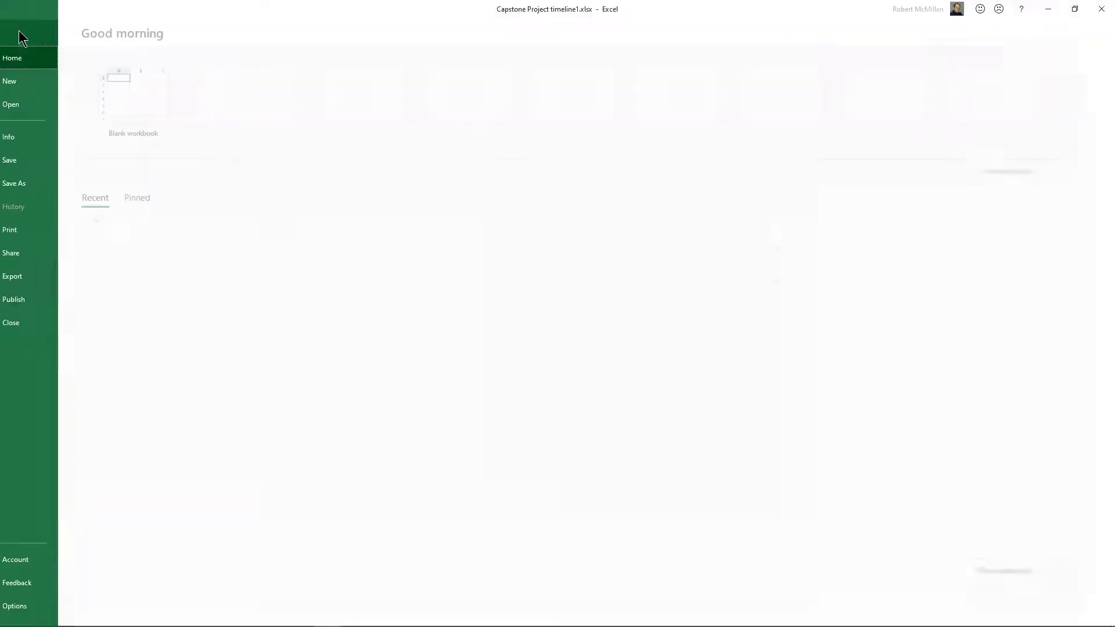
pyautogui.click(8, 136)
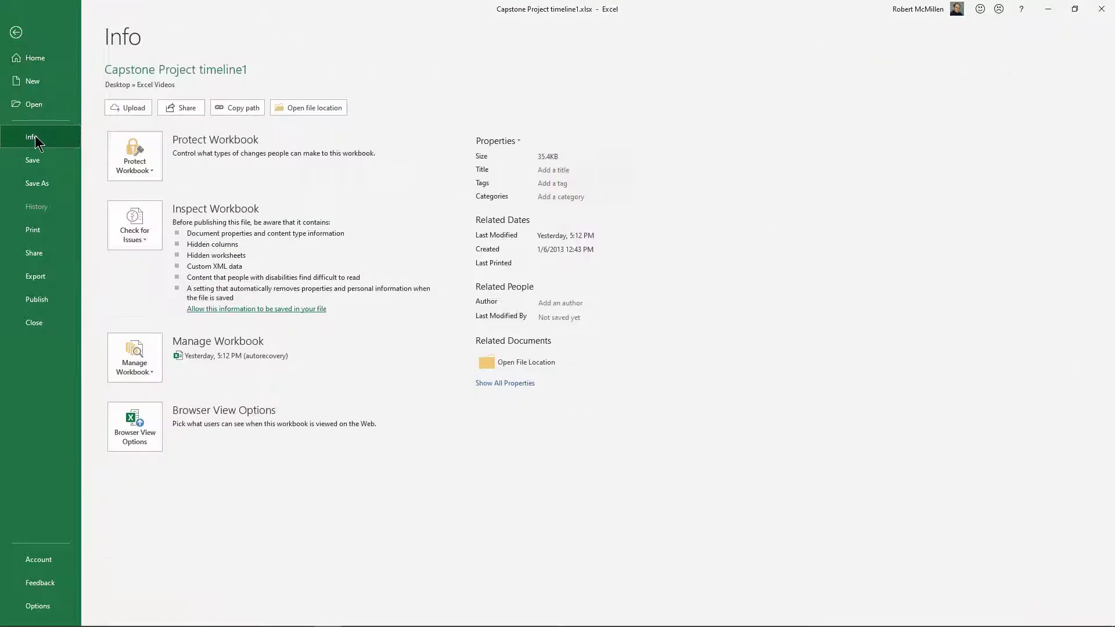
pyautogui.click(133, 224)
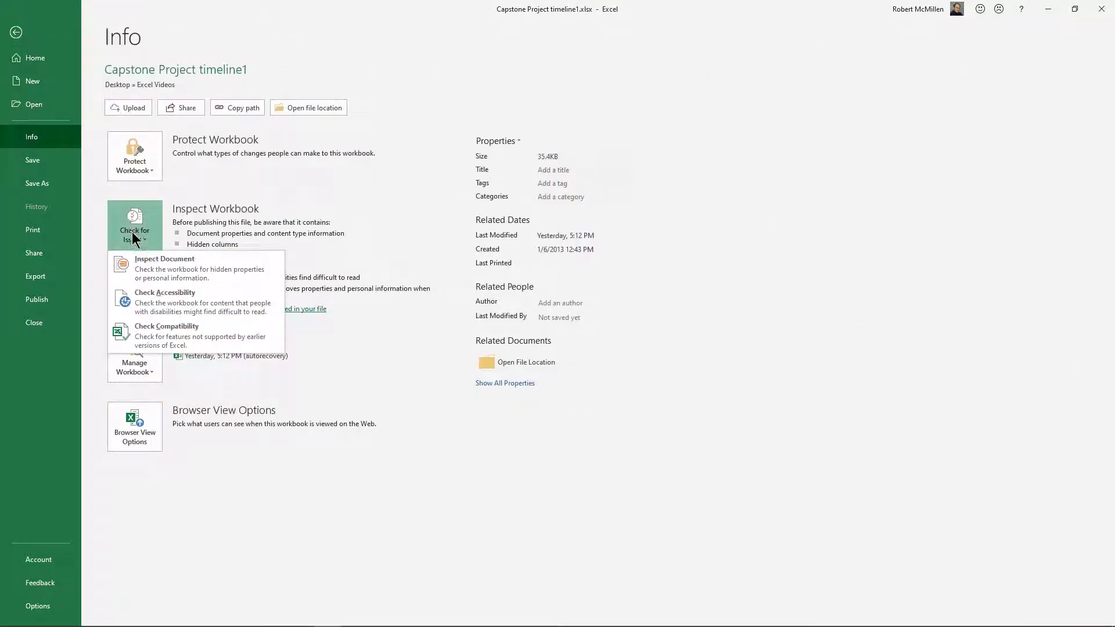
pyautogui.click(166, 330)
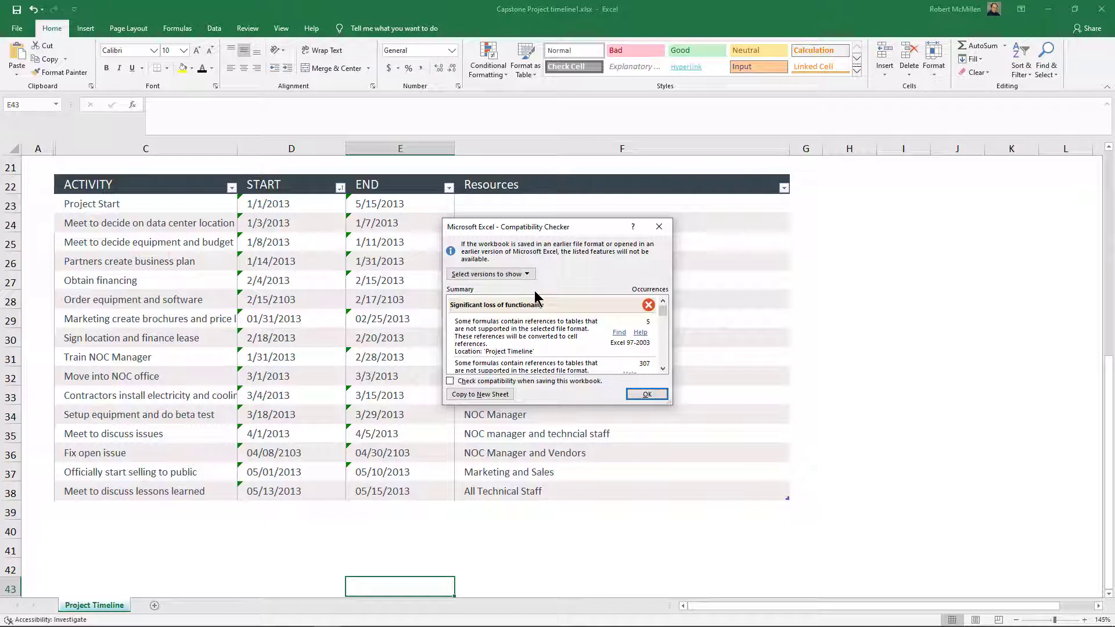
# Keep all Excel versions selected and copy the compatibility findings to a new sheet.
pyautogui.click(489, 273)
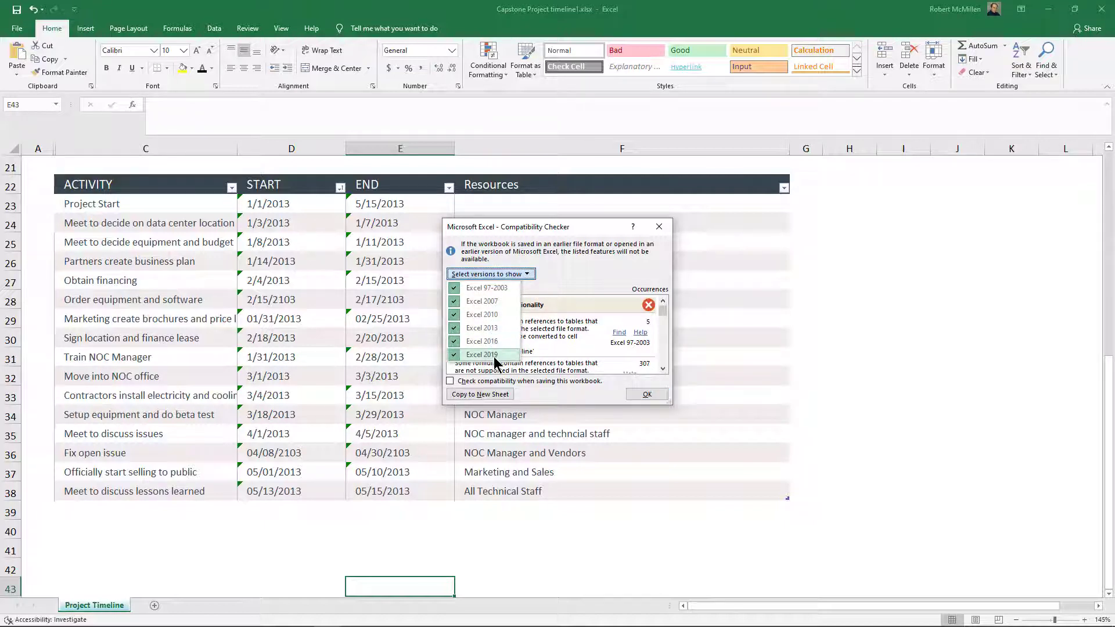
pyautogui.click(489, 273)
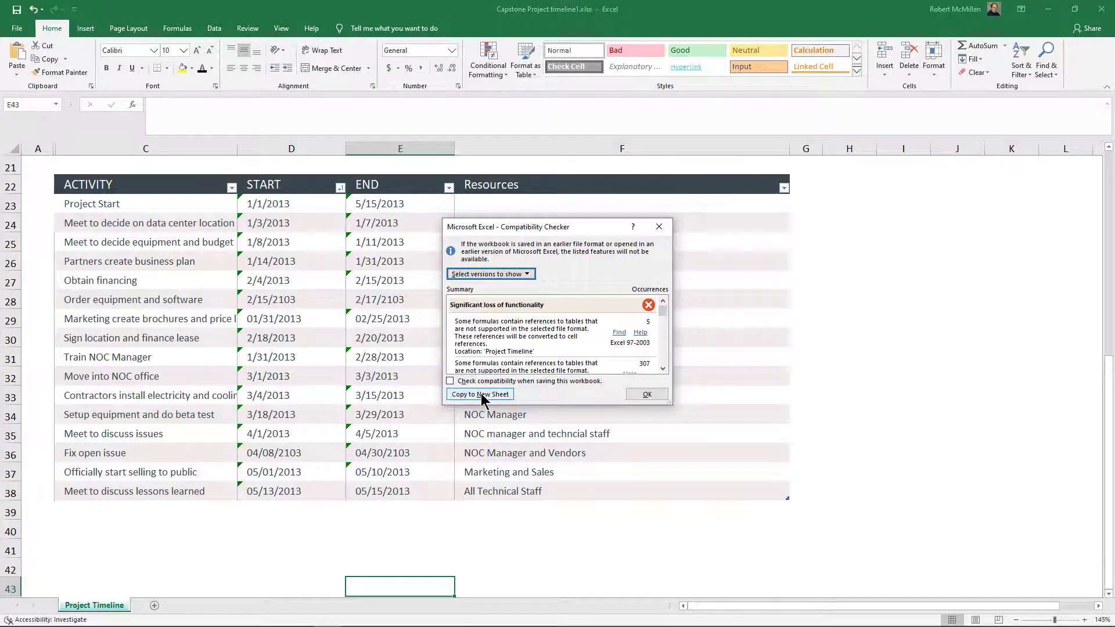
pyautogui.click(479, 393)
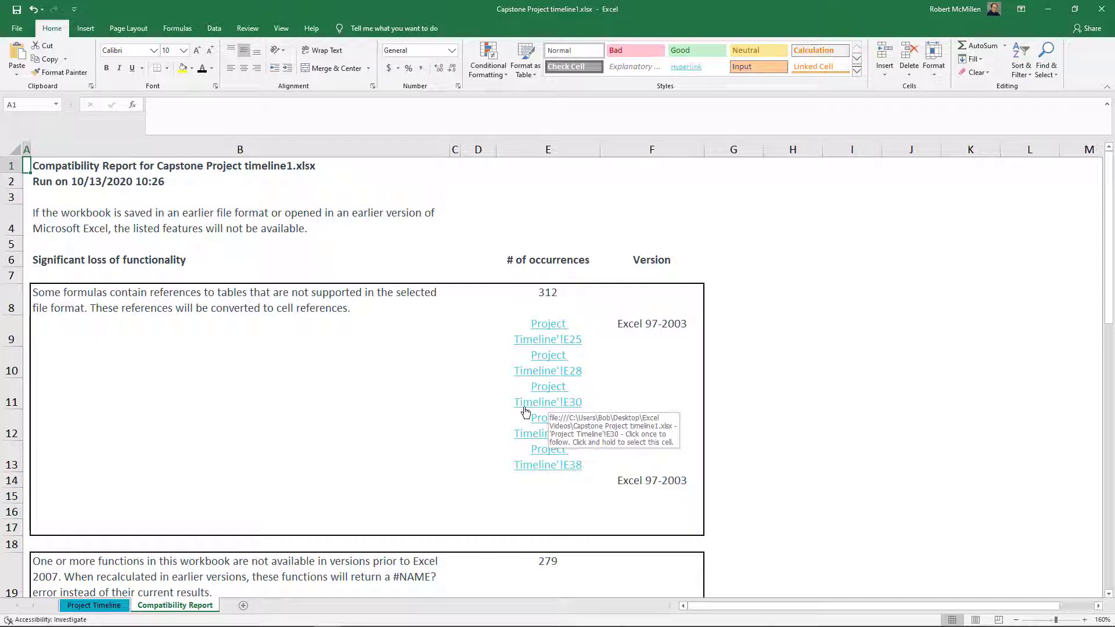
pyautogui.scroll(-3)
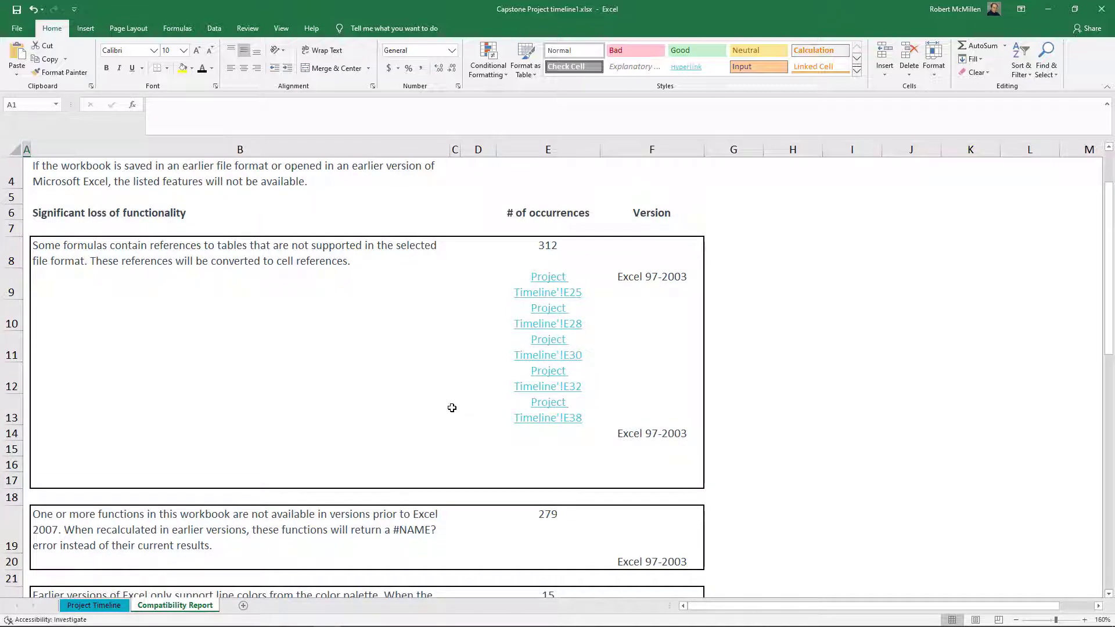
pyautogui.moveTo(638, 285)
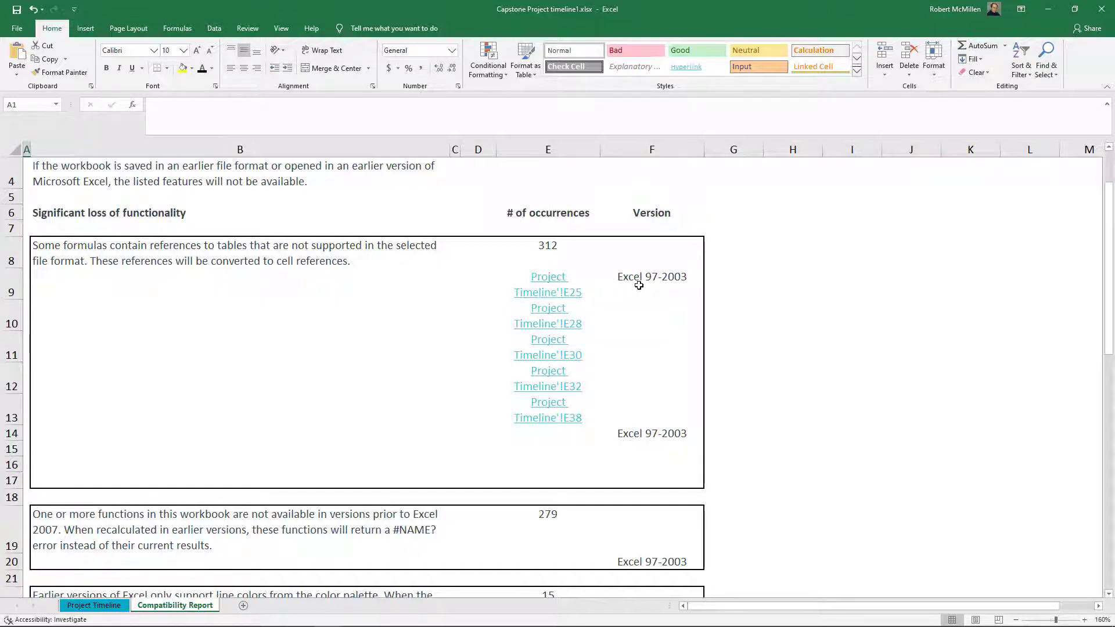
pyautogui.moveTo(553, 316)
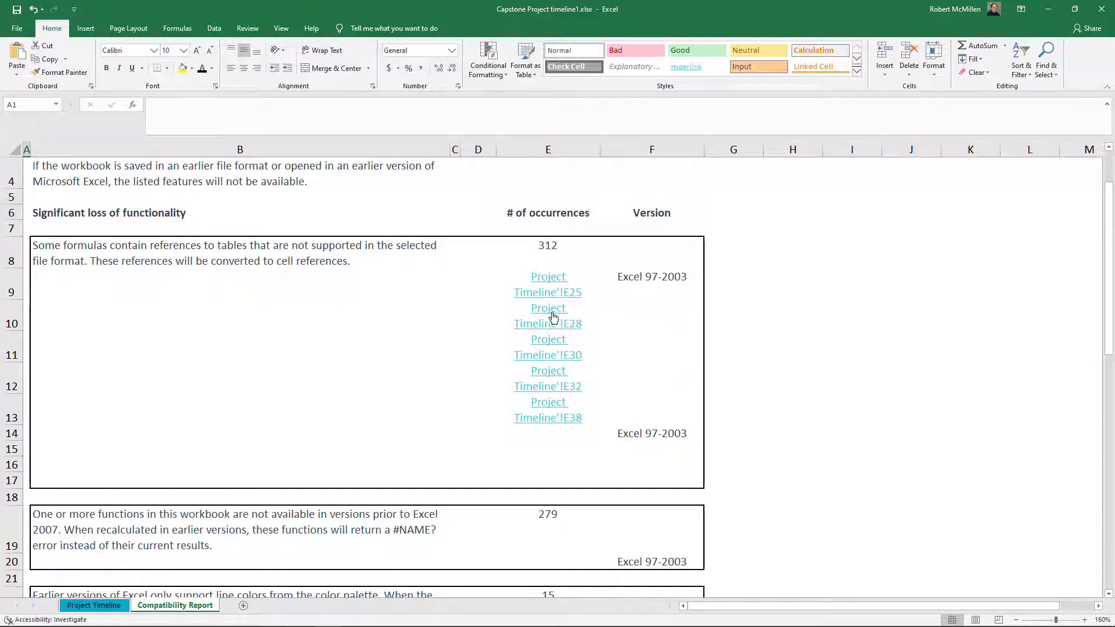
pyautogui.moveTo(605, 396)
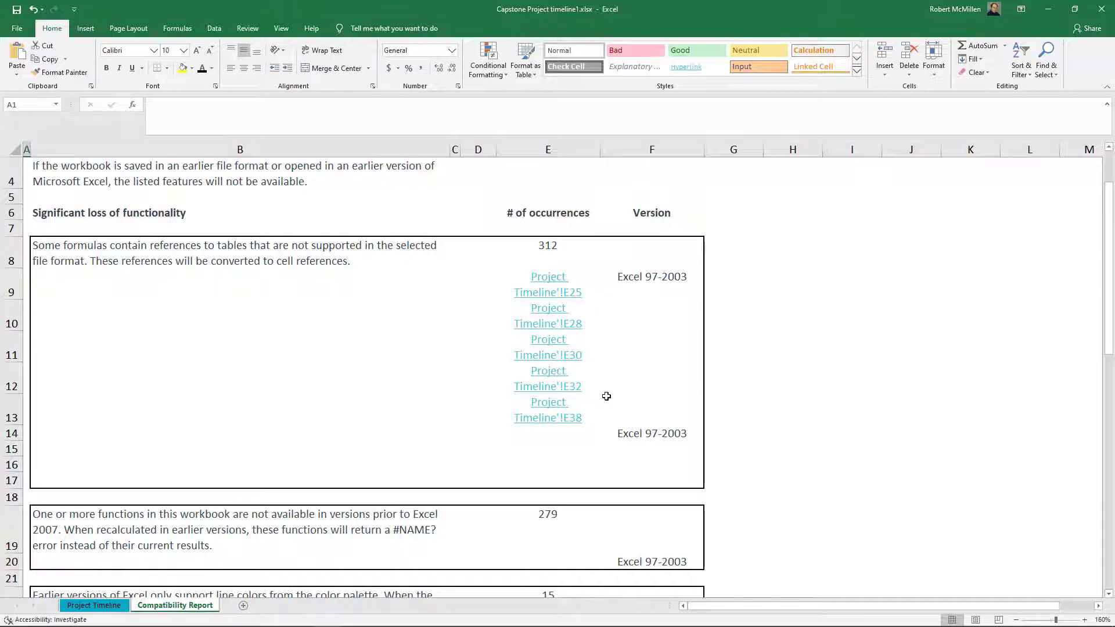
pyautogui.scroll(-3)
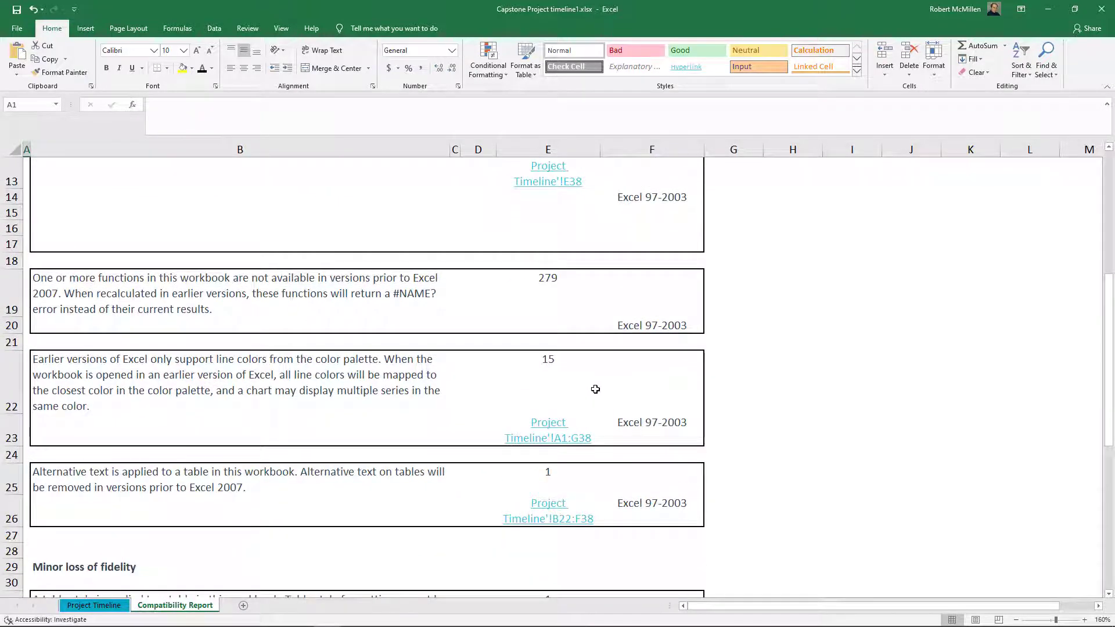
pyautogui.moveTo(461, 382)
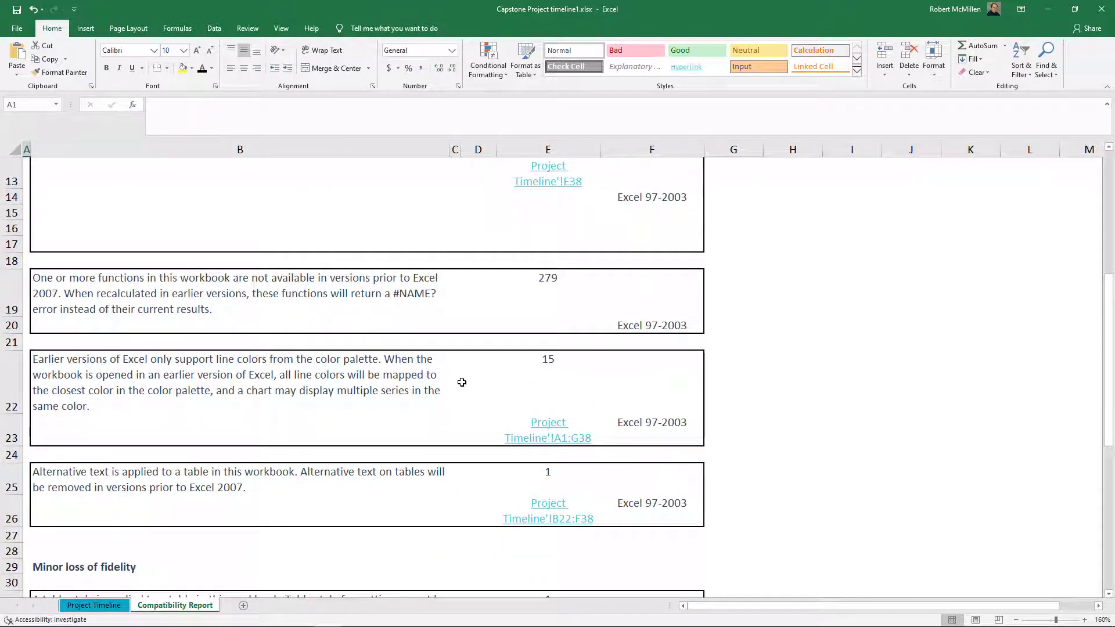
pyautogui.scroll(-3)
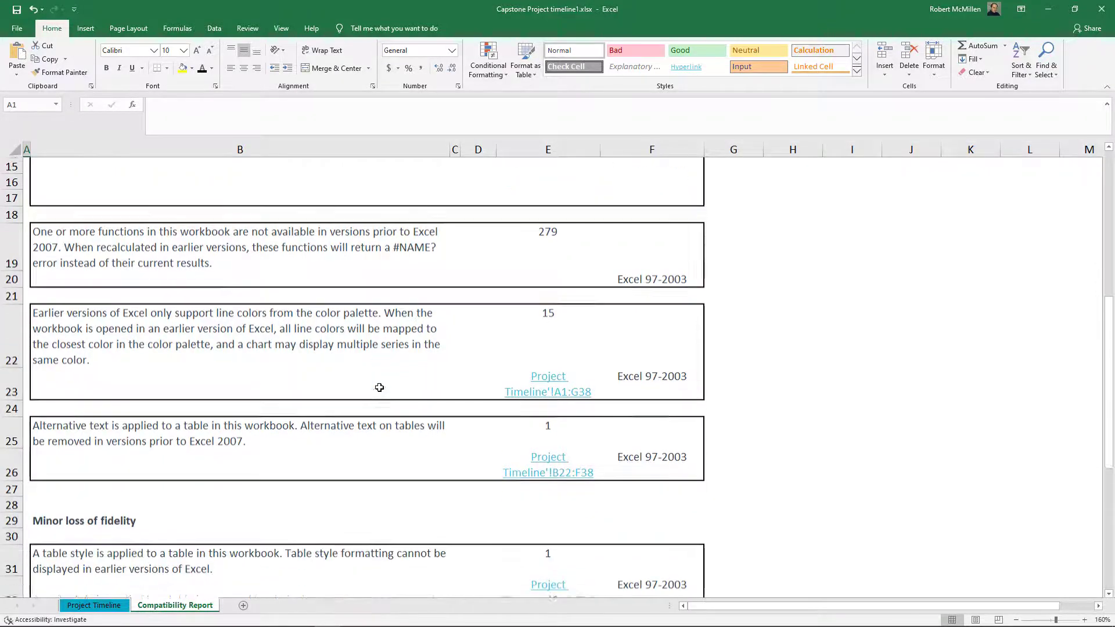
pyautogui.scroll(-3)
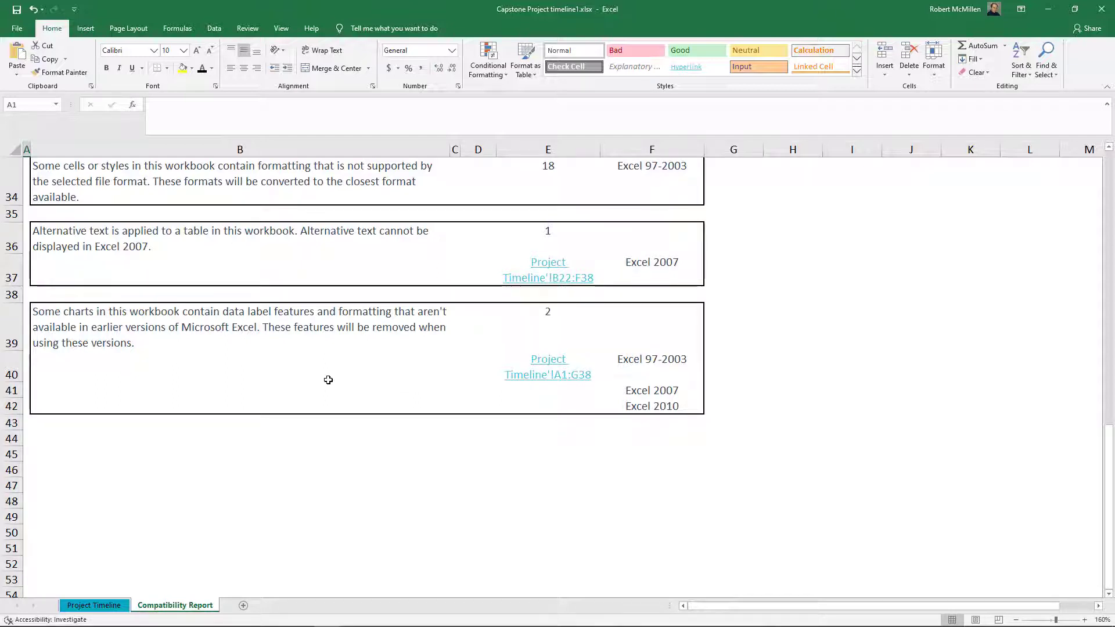
pyautogui.moveTo(294, 355)
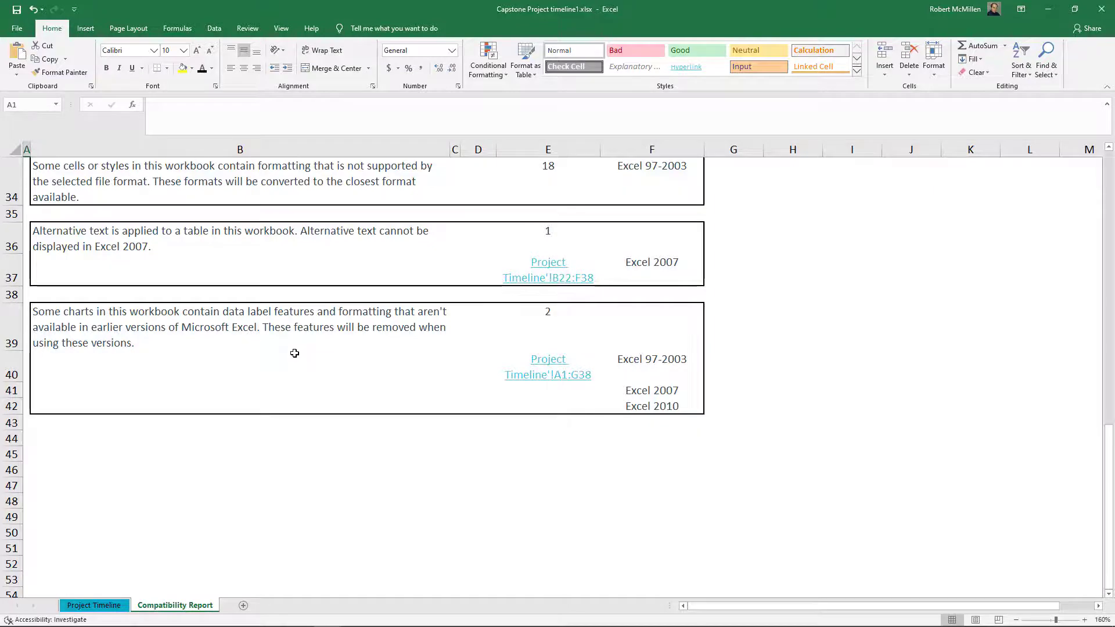
# Follow the 'Project Timeline'!A1:G38 link, return to the Compatibility Report sheet, then open File.
pyautogui.click(93, 605)
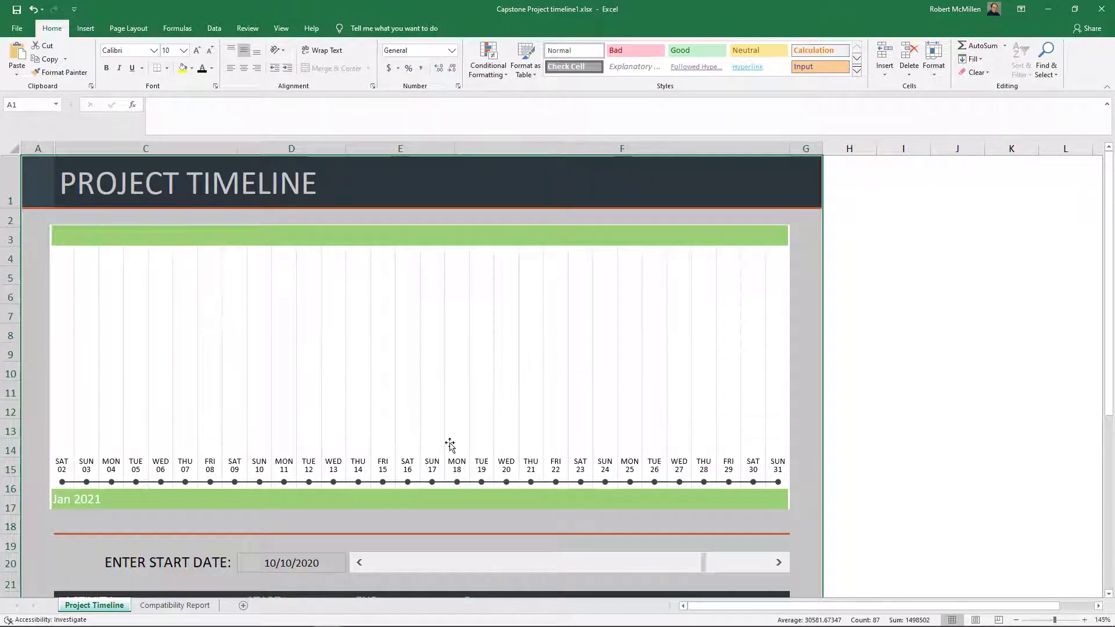
pyautogui.moveTo(424, 439)
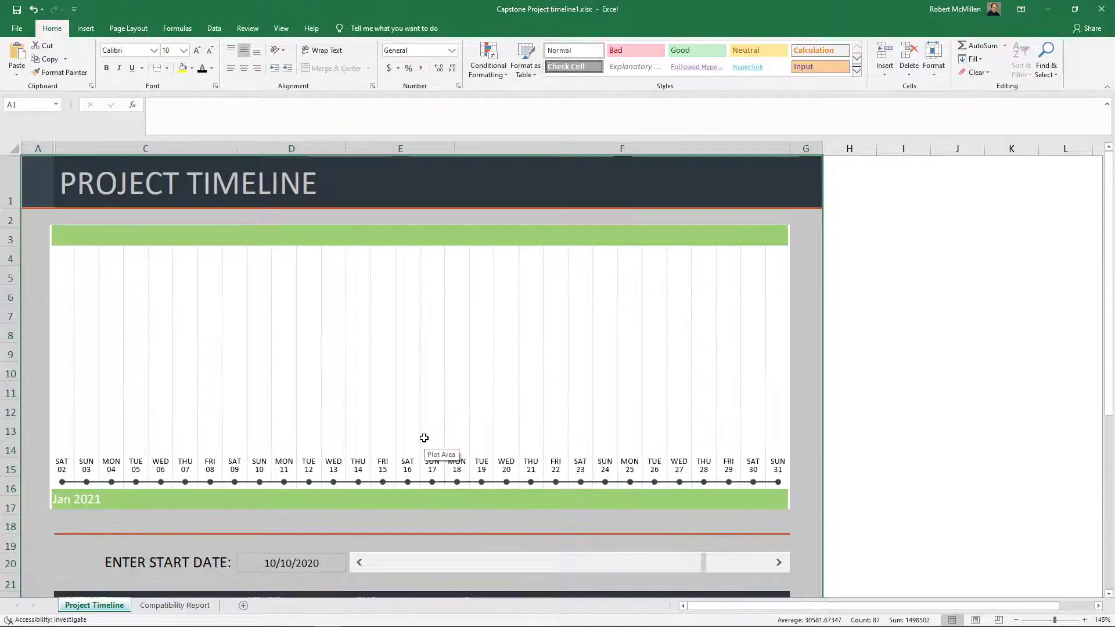
pyautogui.click(175, 605)
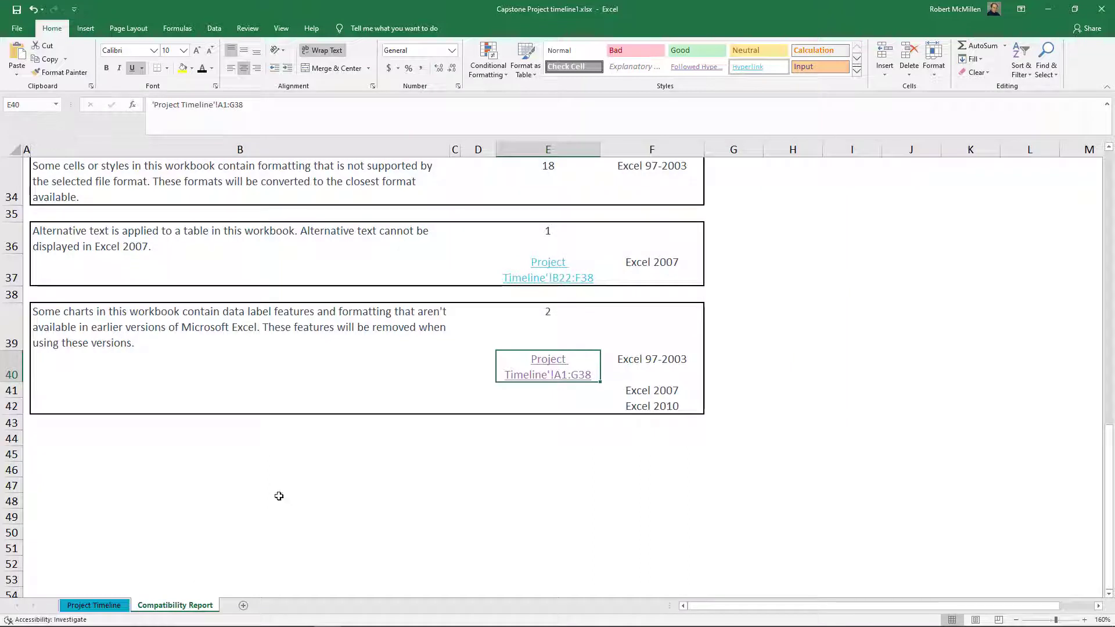
pyautogui.moveTo(318, 440)
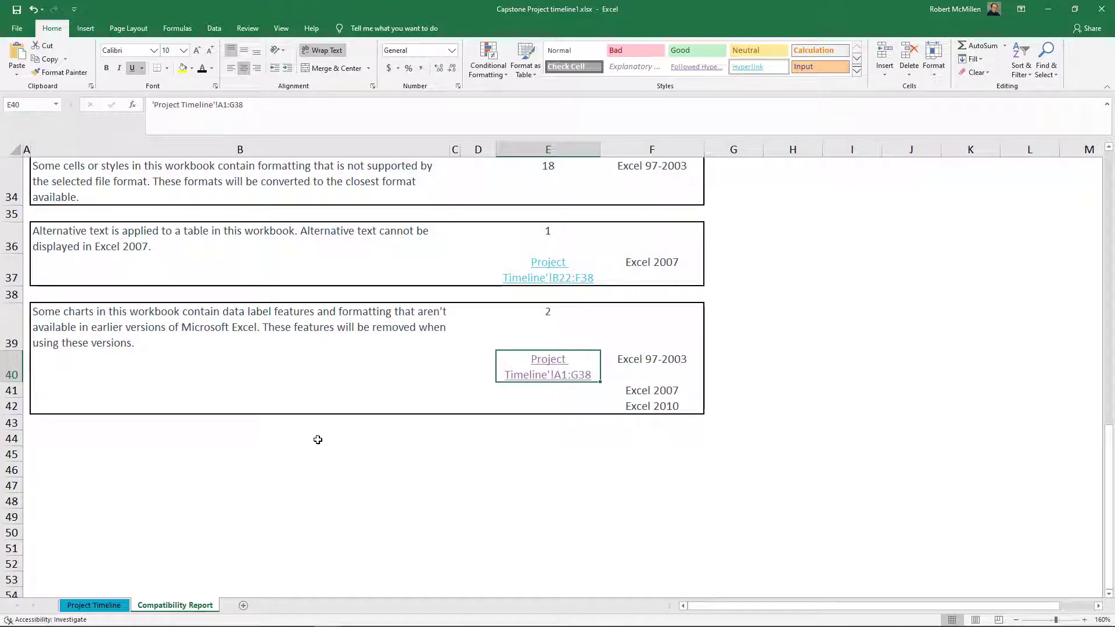
pyautogui.click(16, 28)
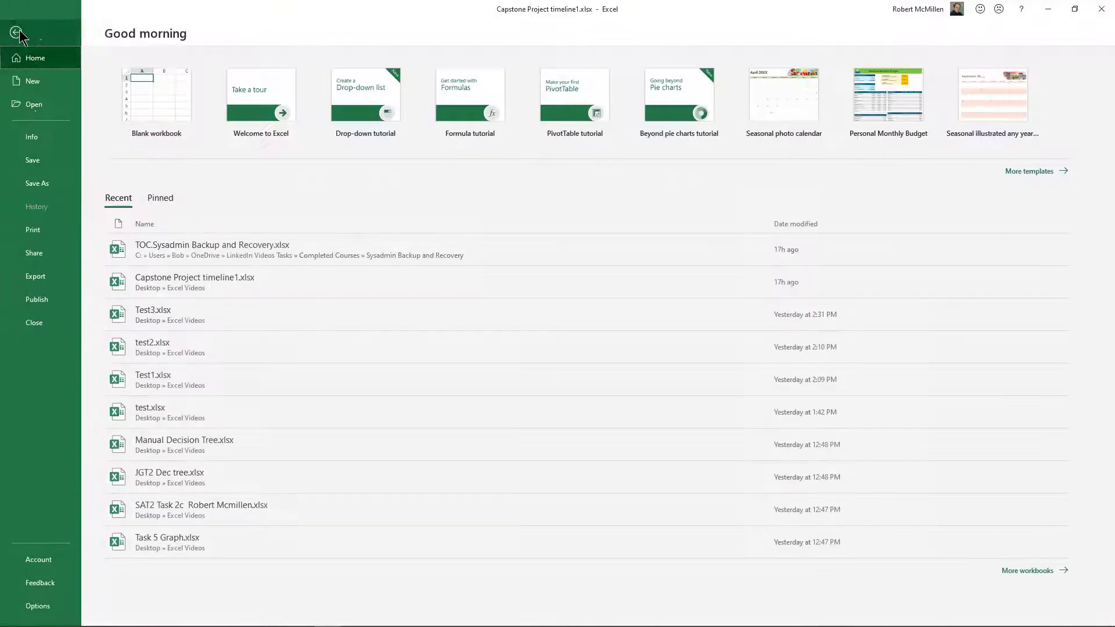
# Save As to This PC with the file type Excel 97-2003 Workbook (*.xls).
pyautogui.click(36, 184)
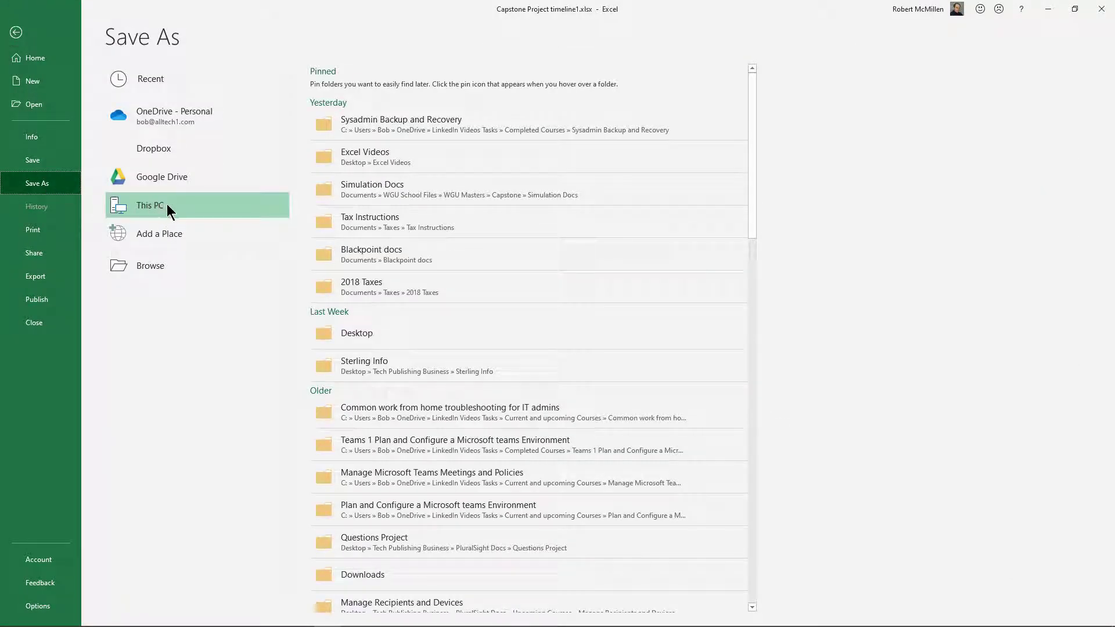
pyautogui.click(149, 206)
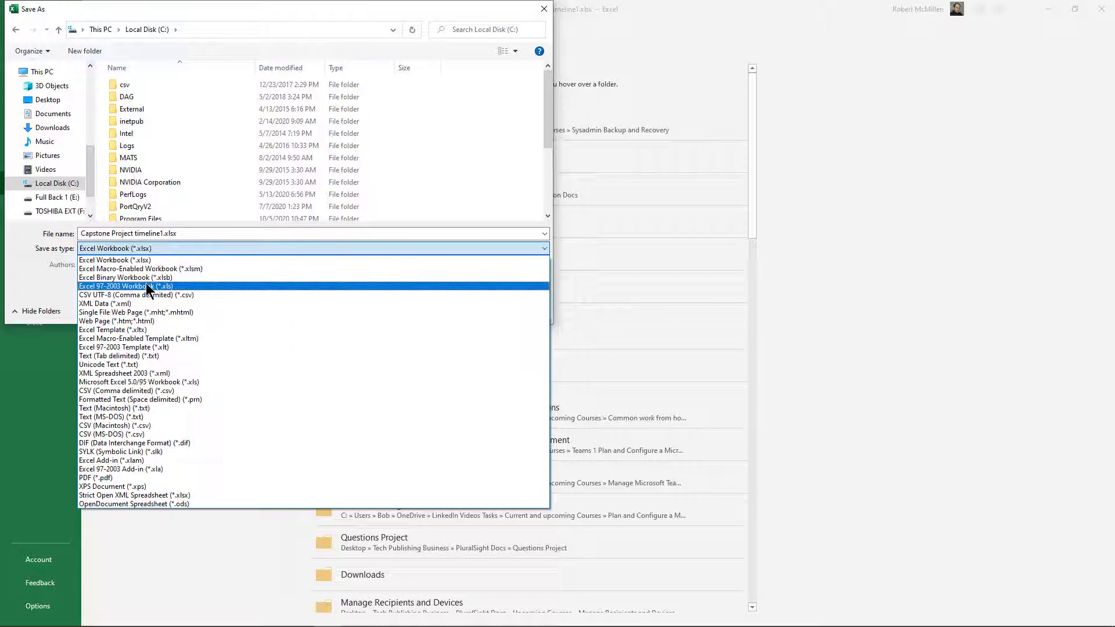
pyautogui.click(125, 285)
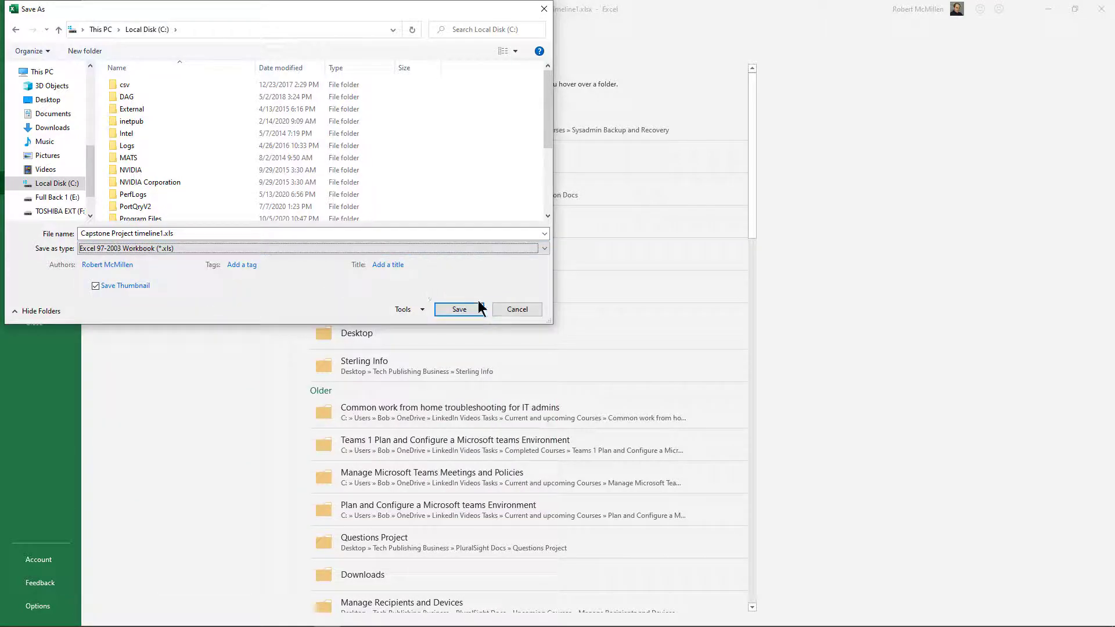